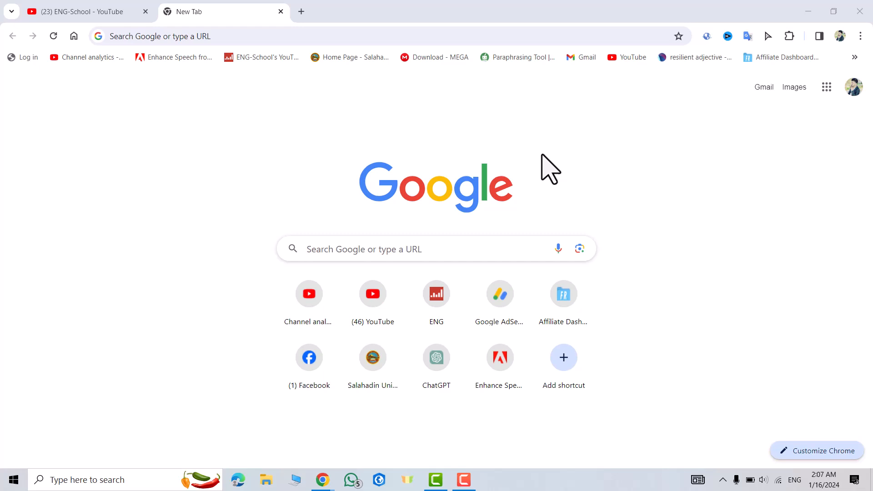
pyautogui.moveTo(409, 251)
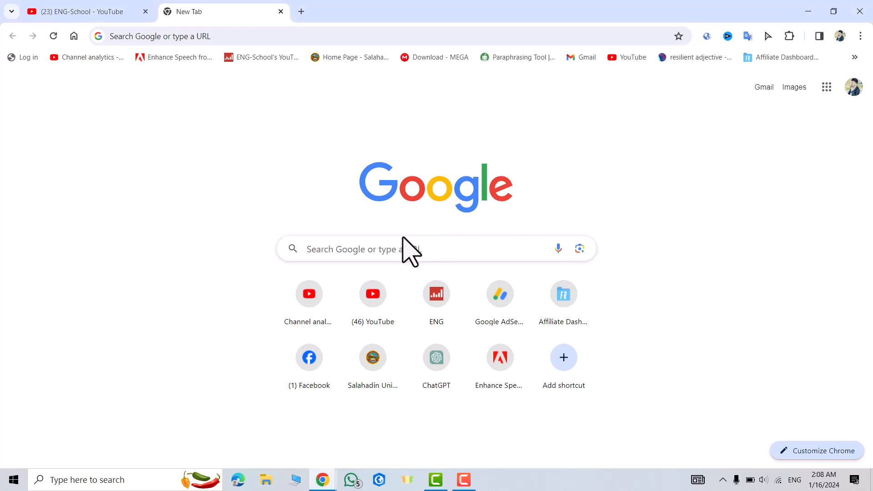
# Search Google for troubleshooting Office installation to surface Microsoft's support article.
pyautogui.write('trounleshooting ms office')
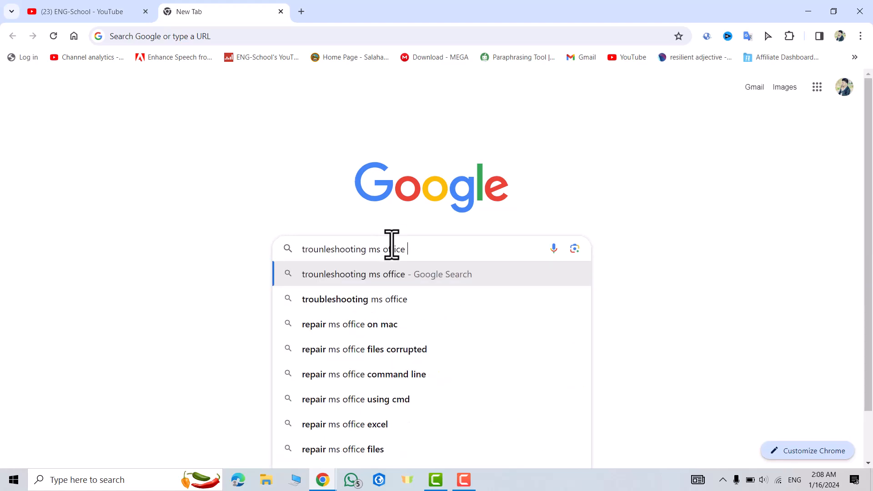
pyautogui.press('Enter')
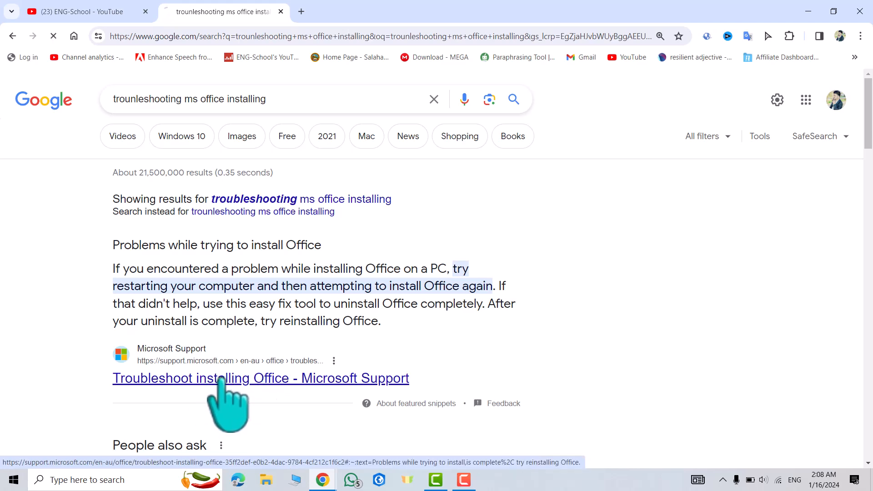
# From the Troubleshoot installing Office article, download the SetupProd_OffScrub uninstall tool.
pyautogui.click(261, 378)
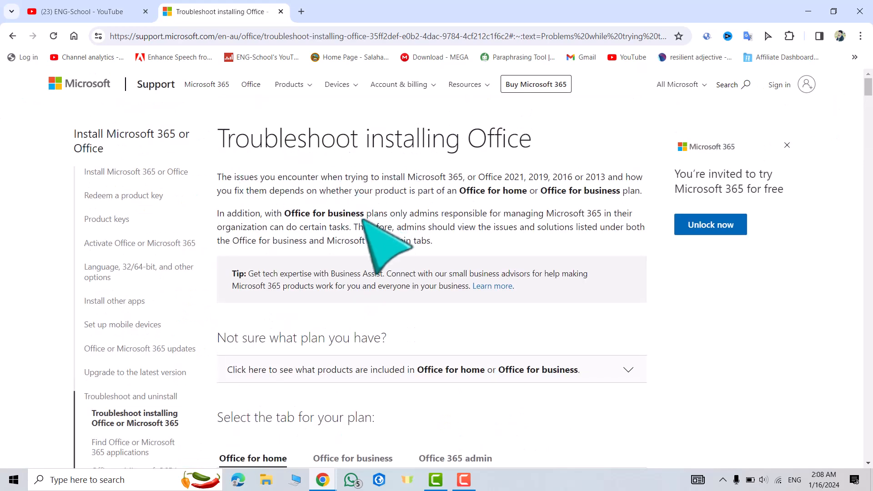
pyautogui.scroll(-3)
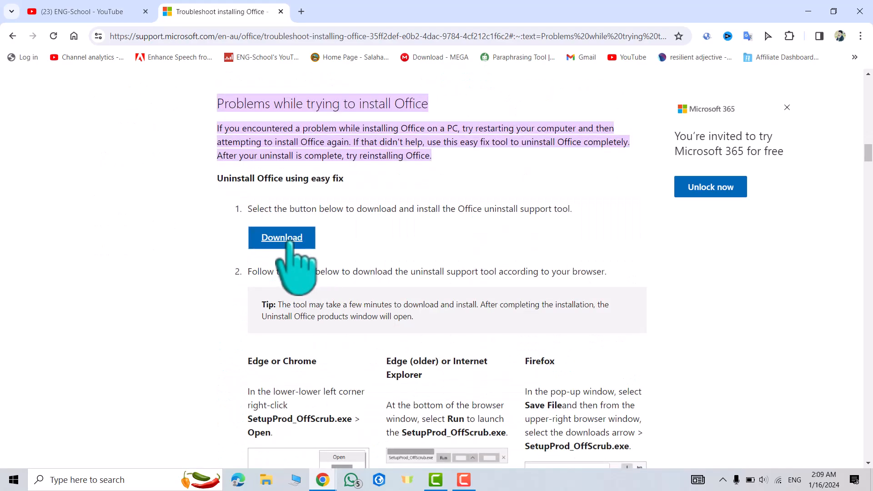
pyautogui.click(281, 237)
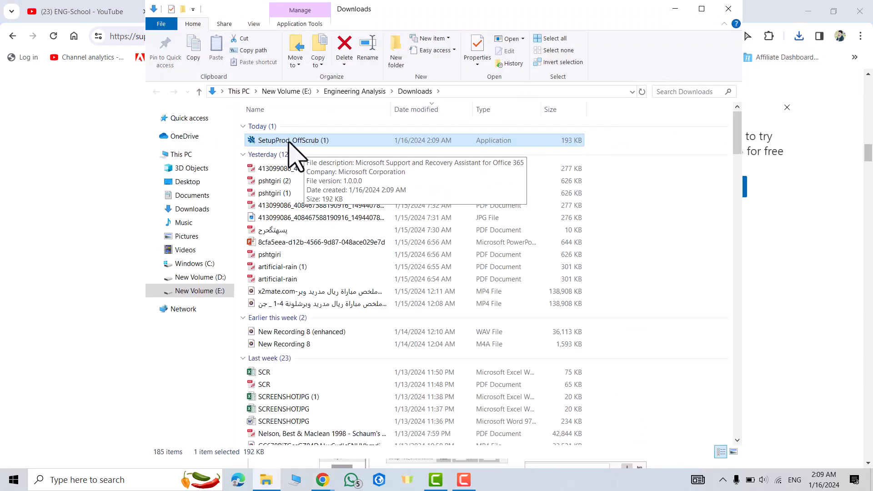
pyautogui.moveTo(287, 150)
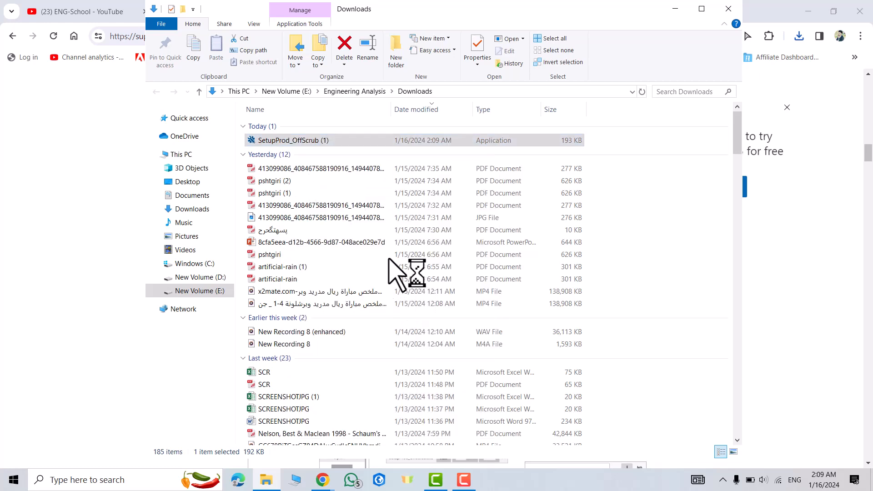
# Launch SetupProd_OffScrub (1) from the Downloads folder.
pyautogui.doubleClick(290, 140)
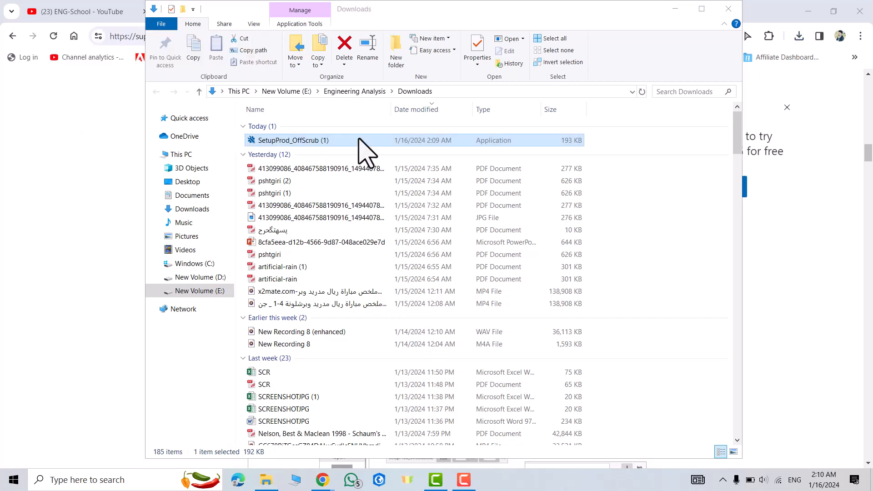
# Approve installing Support and Recovery Assistant and let its 41.3 MB download complete.
pyautogui.doubleClick(294, 140)
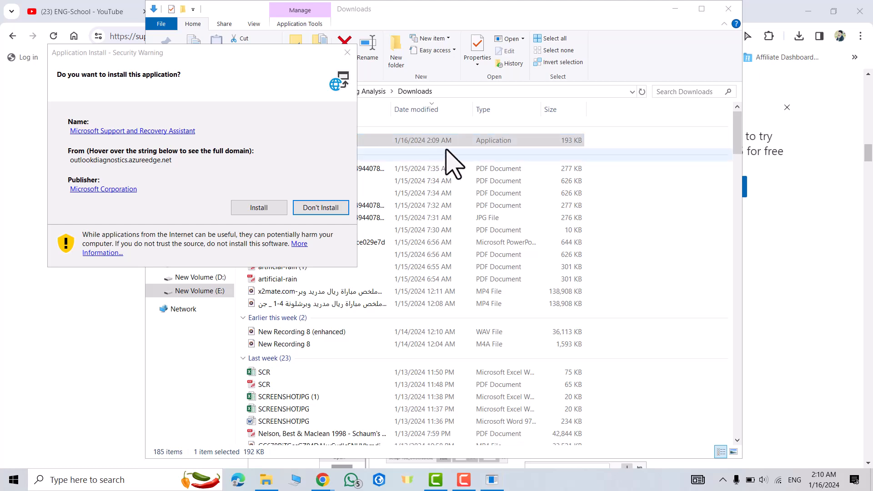
pyautogui.moveTo(262, 328)
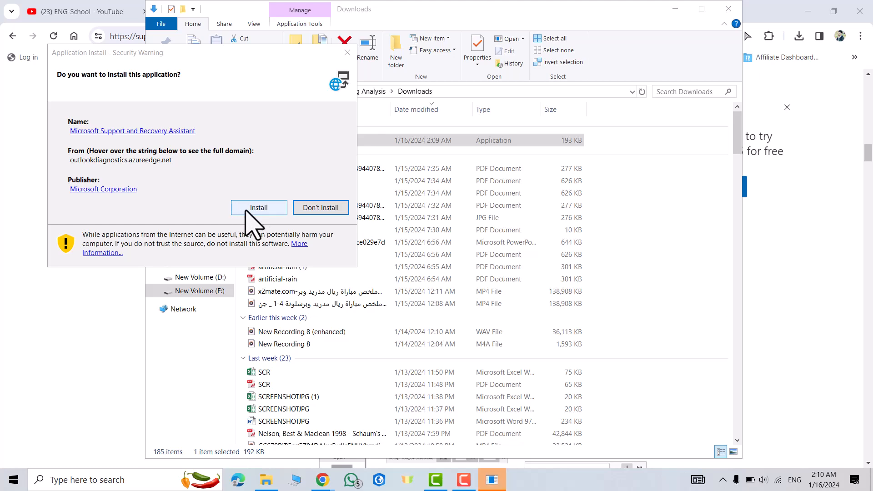
pyautogui.click(258, 207)
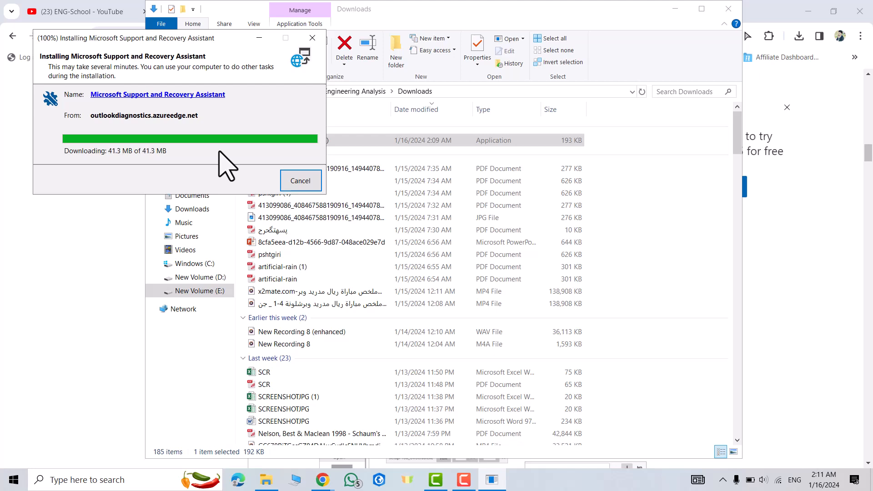
pyautogui.moveTo(212, 178)
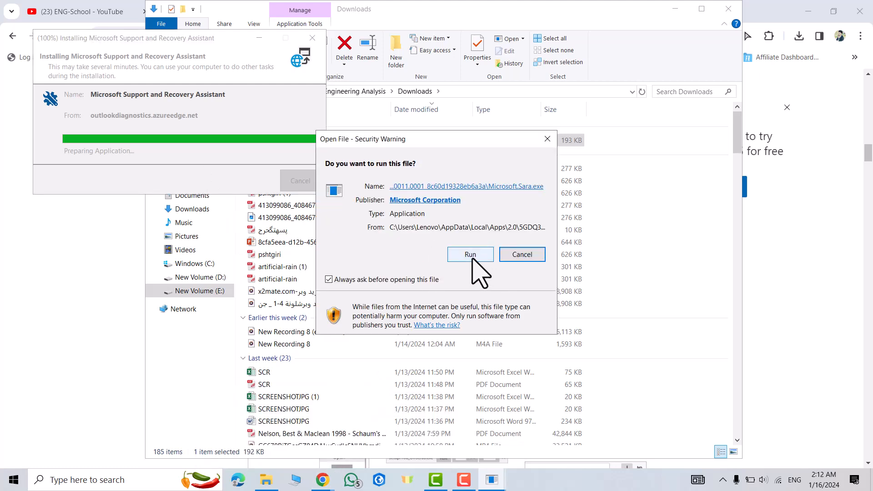
# Allow the assistant to run and accept its terms so it starts checking for problems.
pyautogui.click(469, 254)
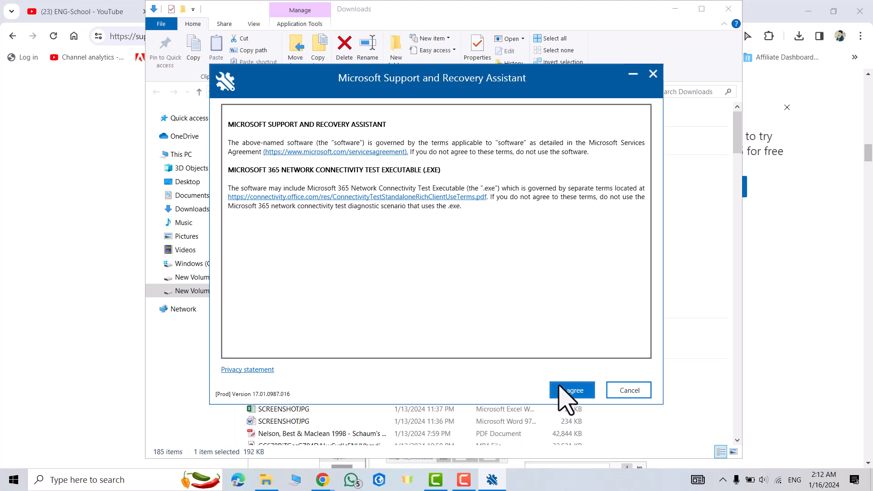
pyautogui.click(572, 390)
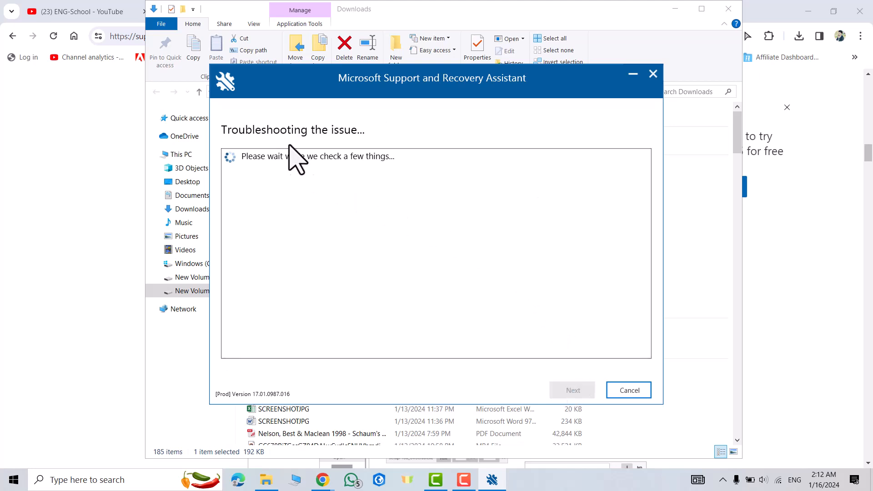
pyautogui.moveTo(337, 162)
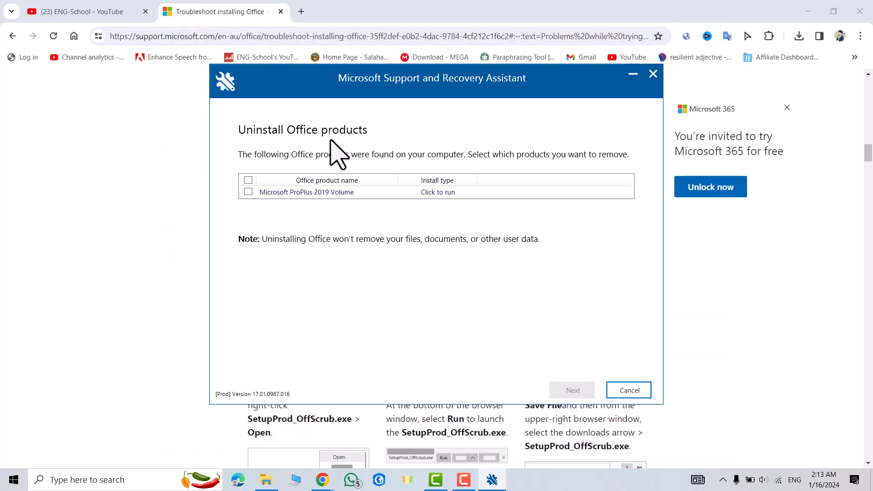
pyautogui.moveTo(414, 184)
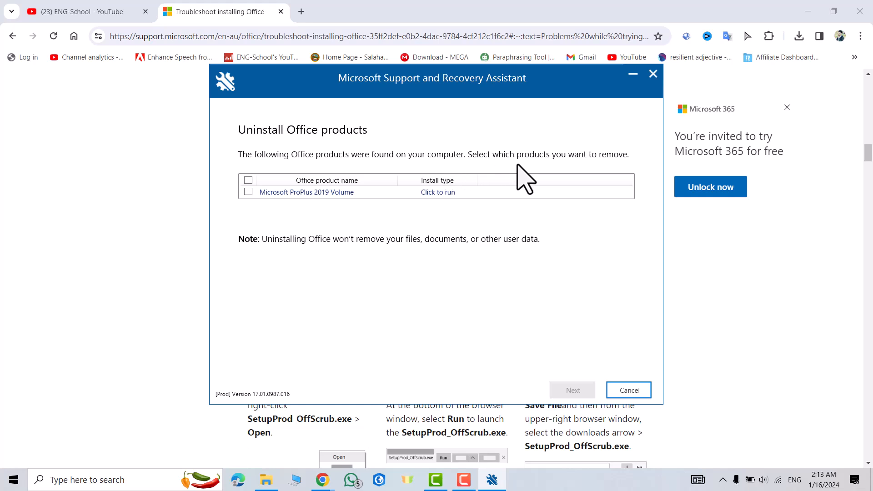
pyautogui.moveTo(601, 175)
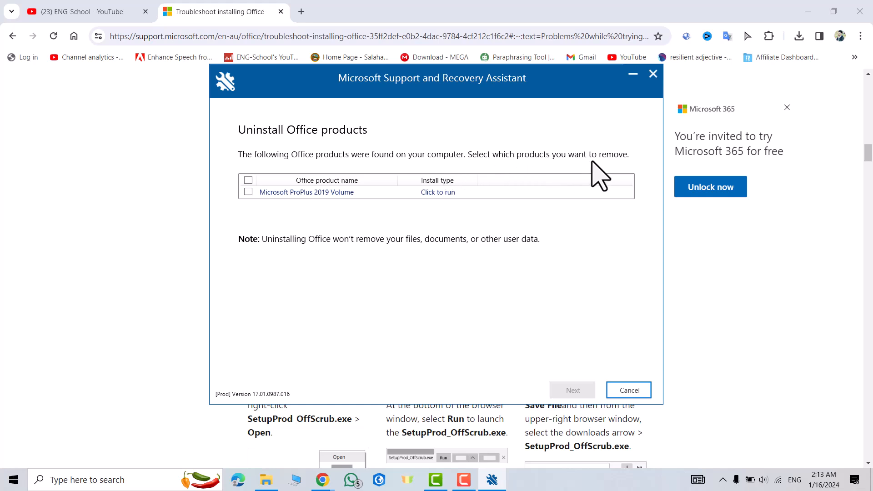
pyautogui.moveTo(252, 240)
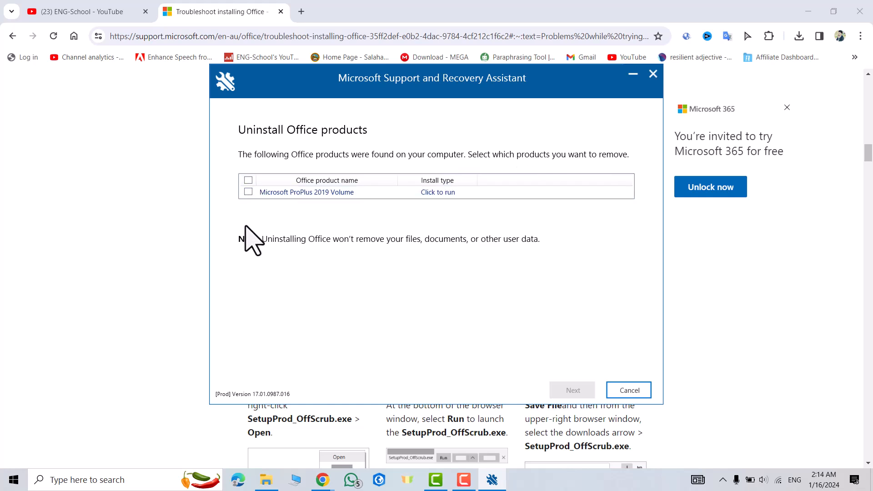
# Select Microsoft ProPlus 2019 Volume and all listed products for removal, then continue.
pyautogui.click(249, 192)
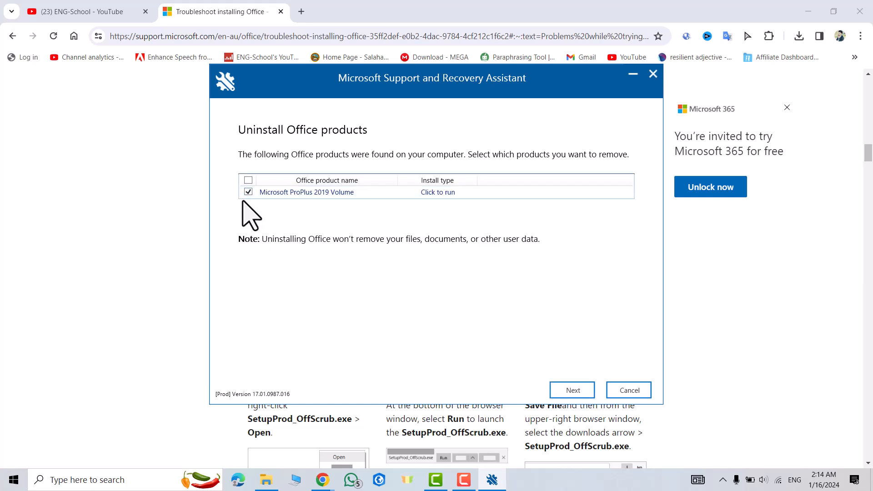
pyautogui.click(248, 180)
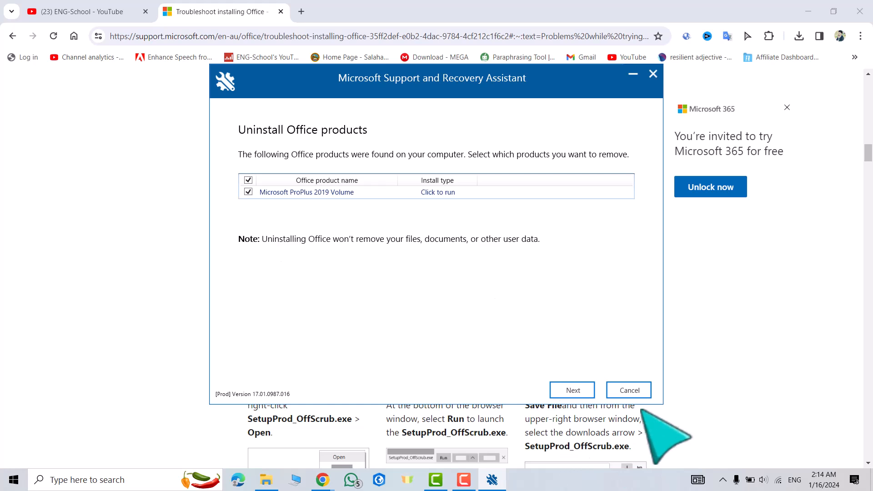
pyautogui.click(572, 390)
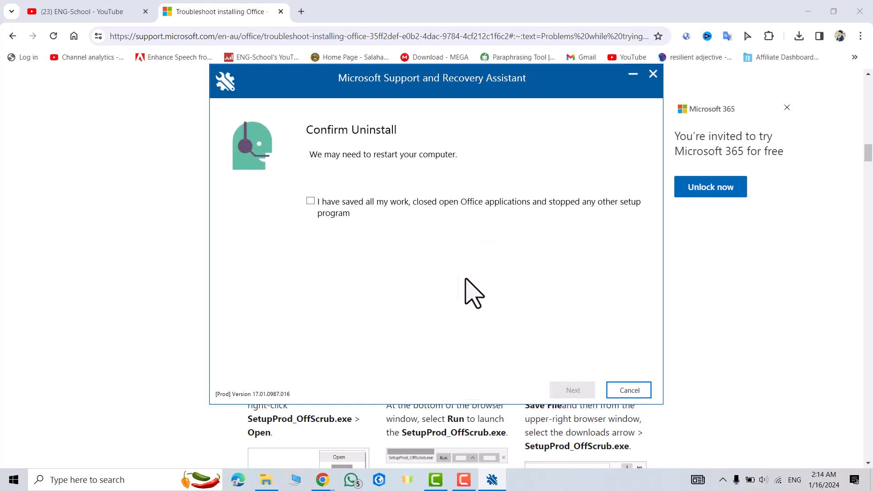
# Confirm work is saved and Office closed so the uninstall troubleshooting begins.
pyautogui.click(311, 201)
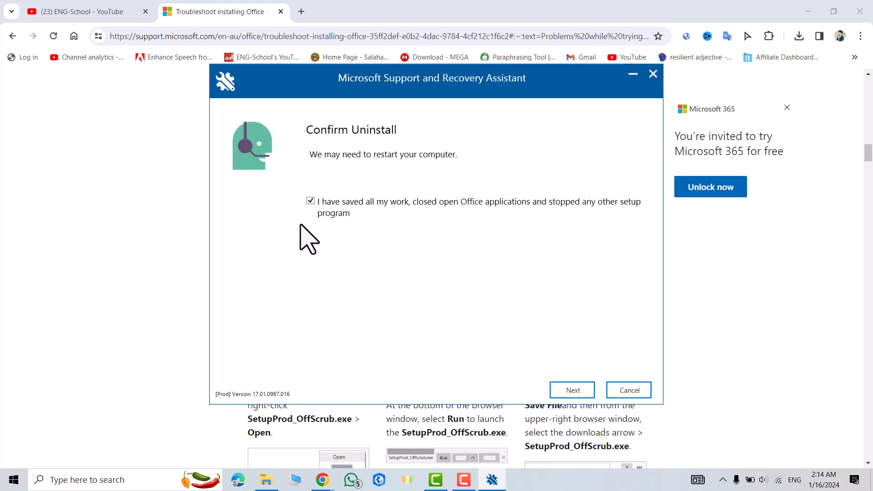
pyautogui.moveTo(472, 234)
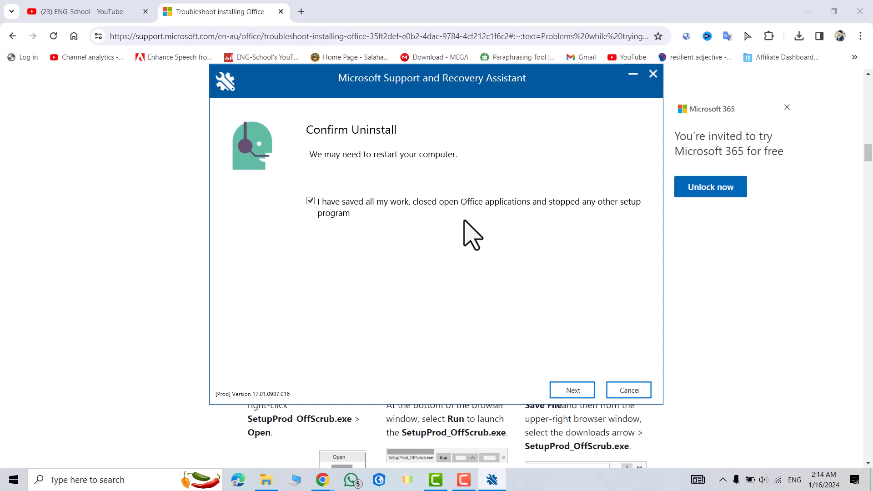
pyautogui.moveTo(604, 229)
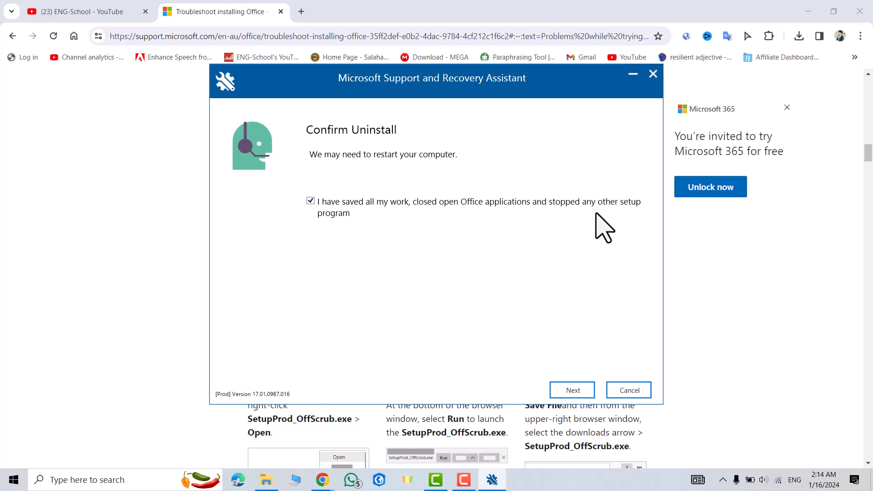
pyautogui.moveTo(372, 255)
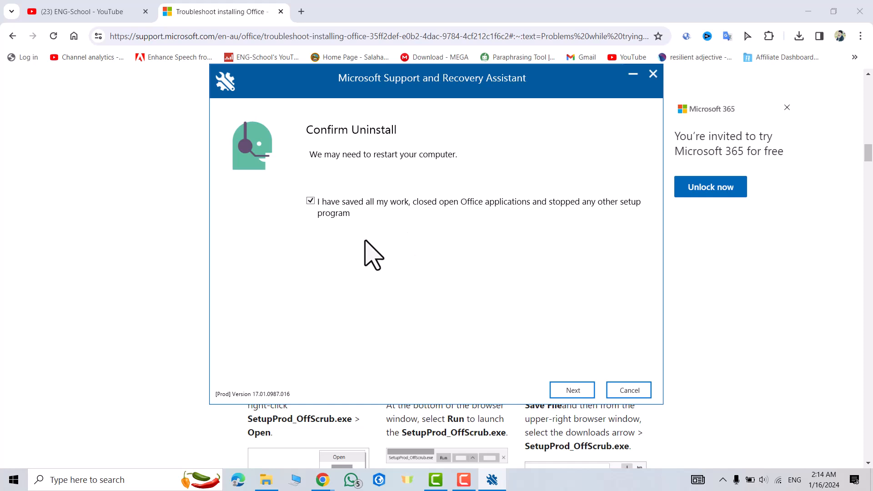
pyautogui.click(572, 390)
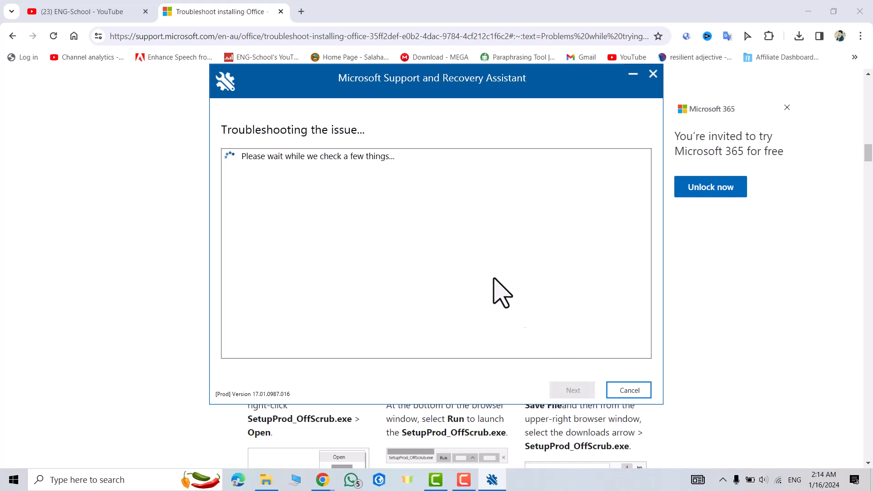
pyautogui.moveTo(410, 276)
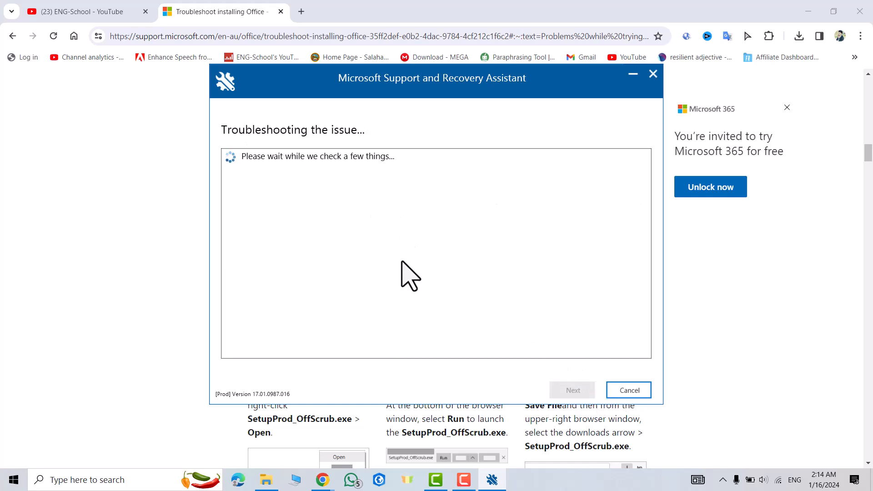